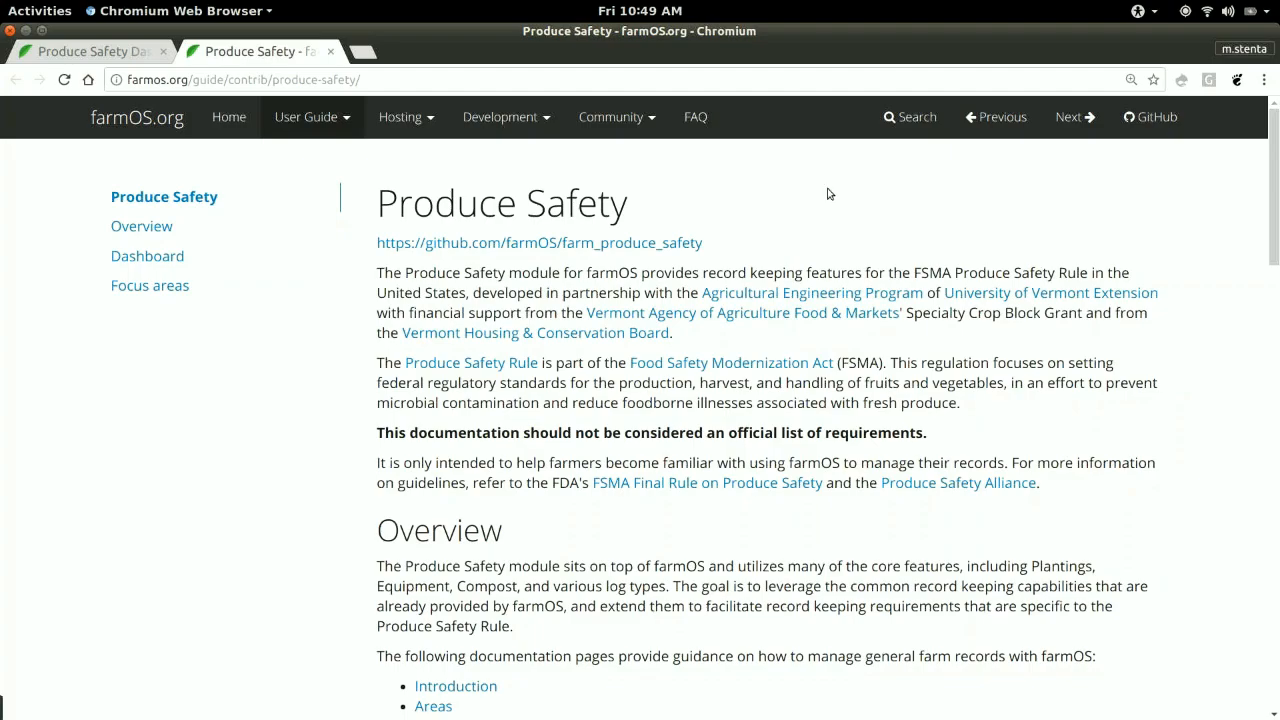
{"action": "mouse_move", "coordinate": [836, 196]}
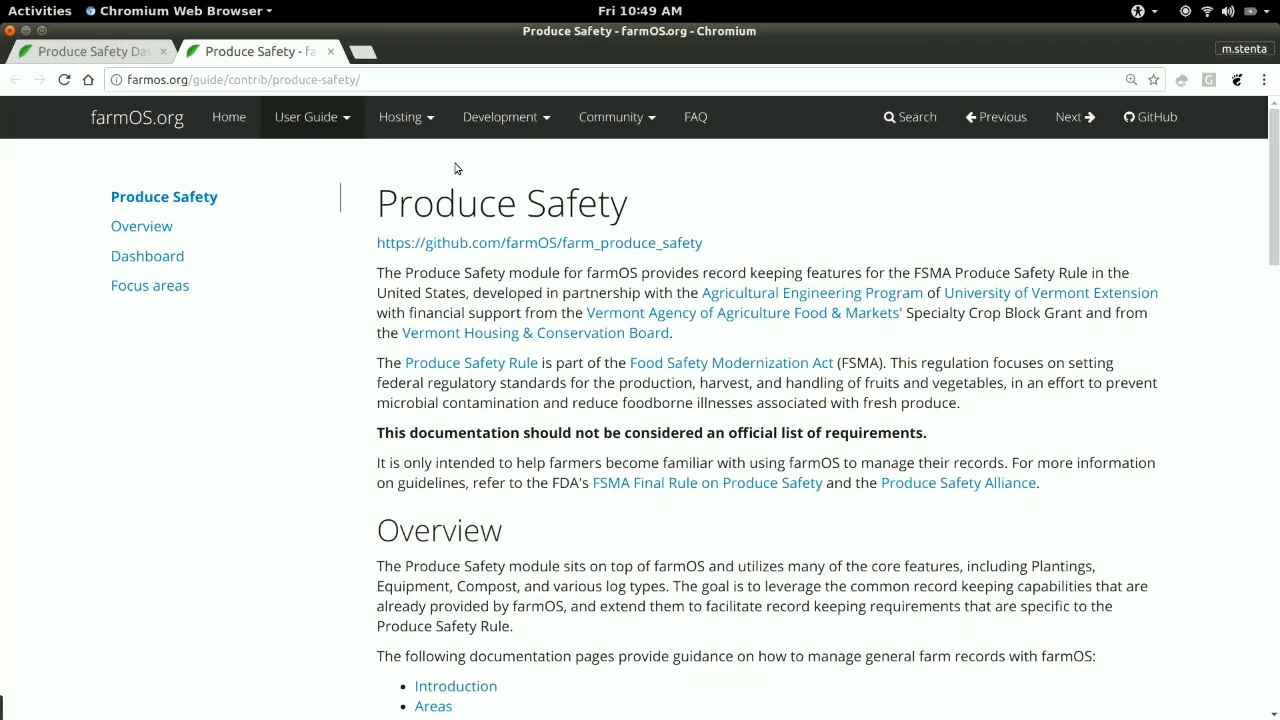
Step: Expand the Hosting menu to show its list of documentation topics
{"action": "left_click", "coordinate": [400, 116]}
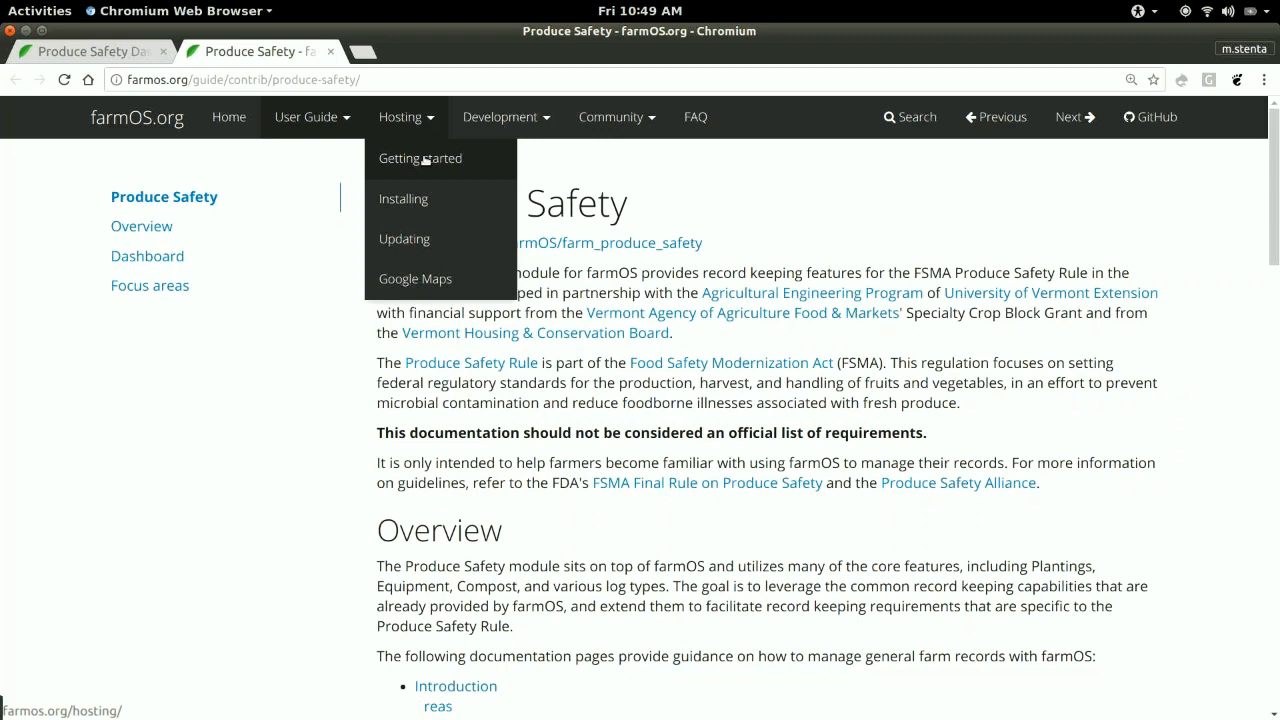
Step: Go to the Hosting Getting Started page about DIY versus subscription hosting
{"action": "left_click", "coordinate": [420, 158]}
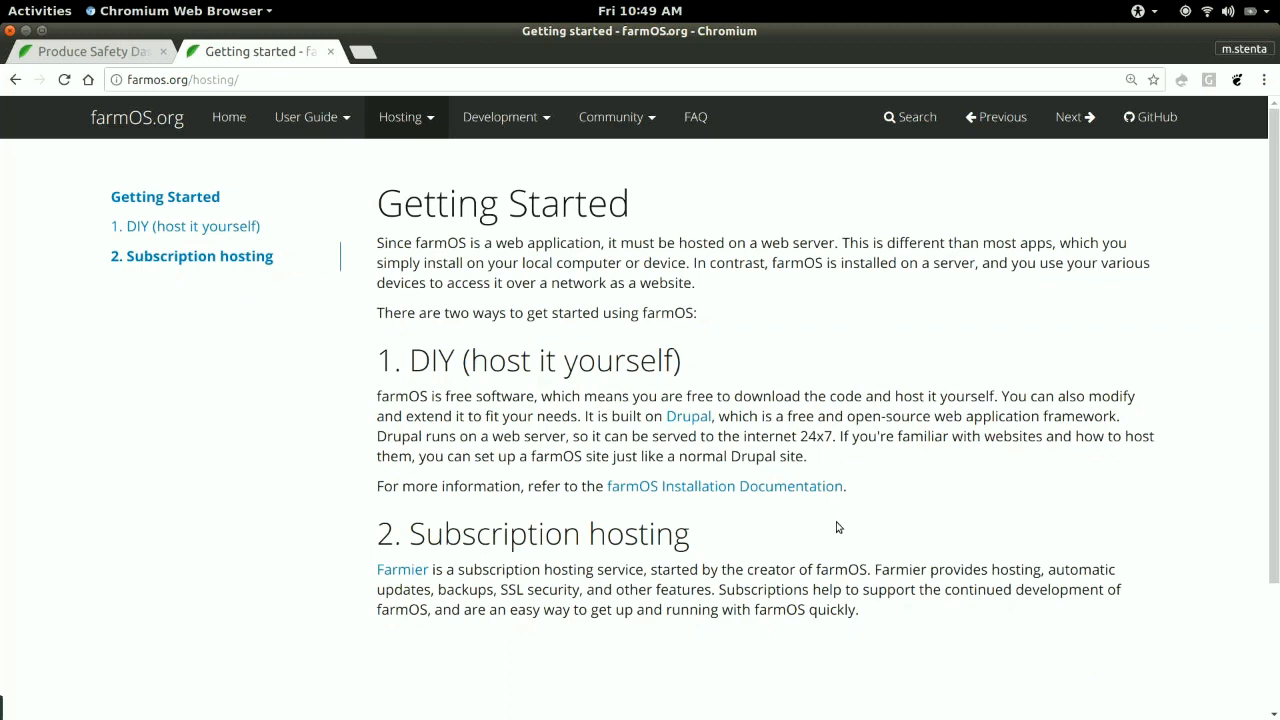
{"action": "mouse_move", "coordinate": [836, 504]}
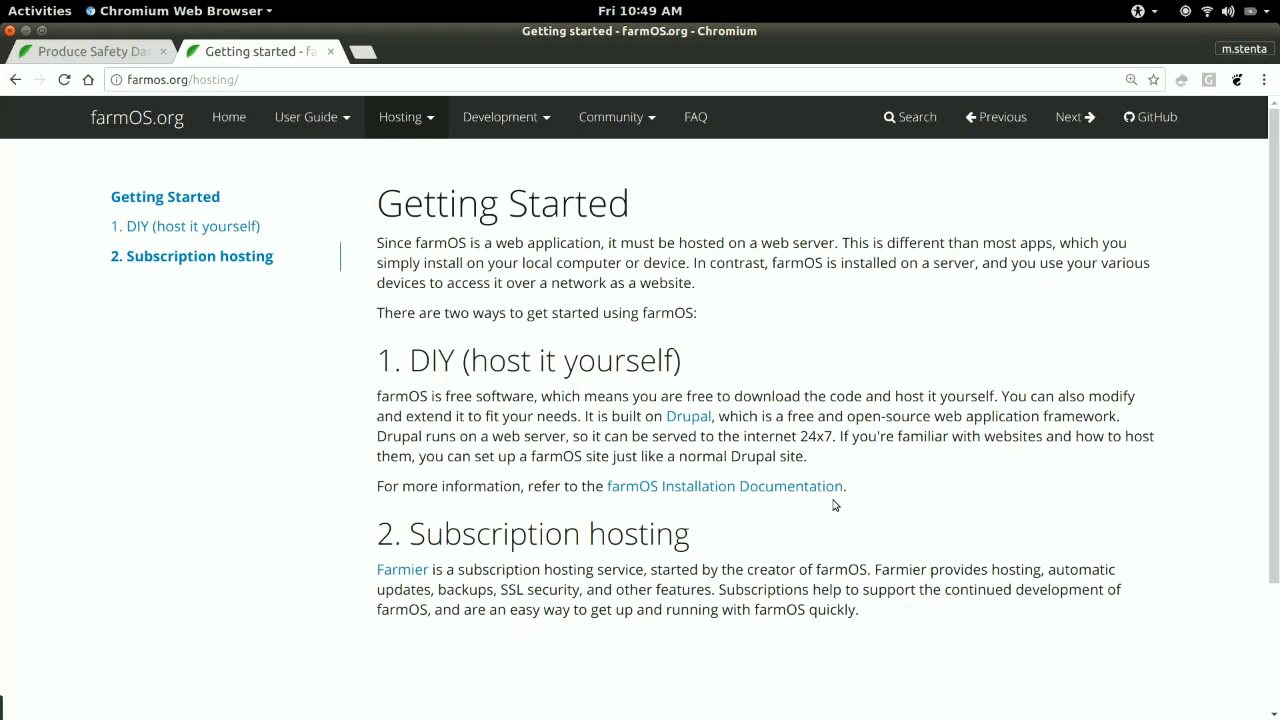
{"action": "mouse_move", "coordinate": [402, 570]}
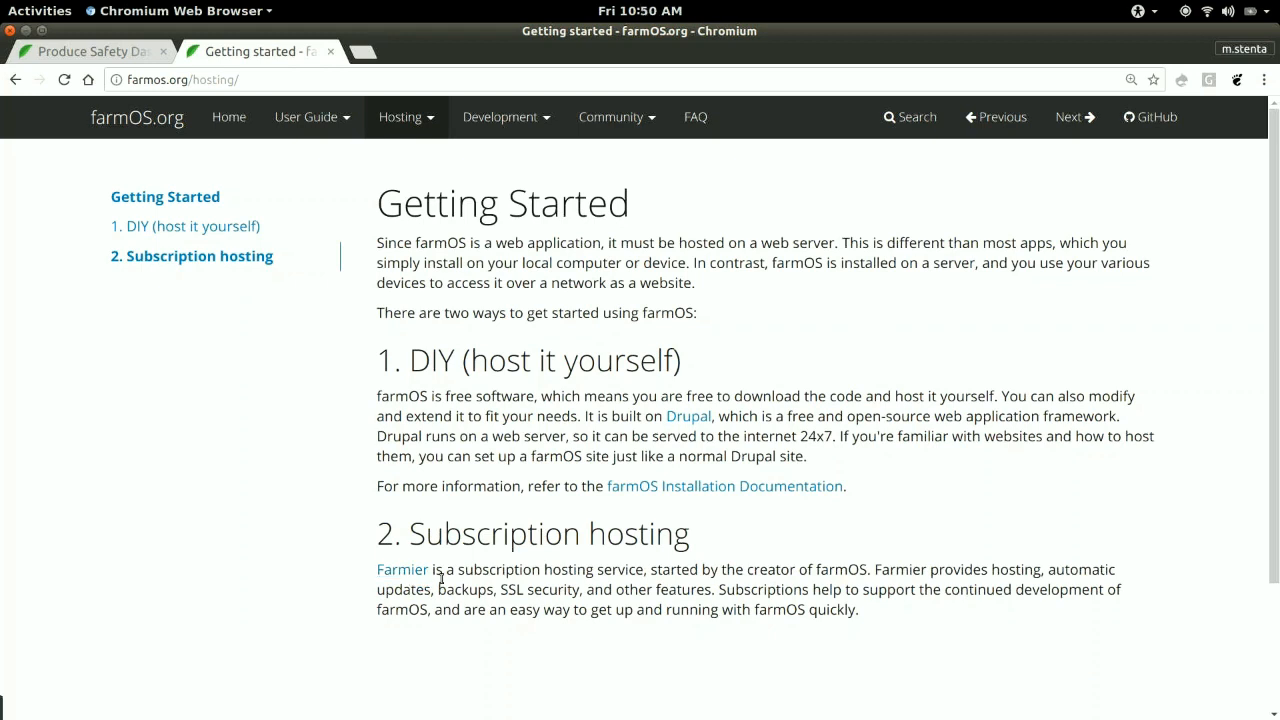
{"action": "mouse_move", "coordinate": [560, 604]}
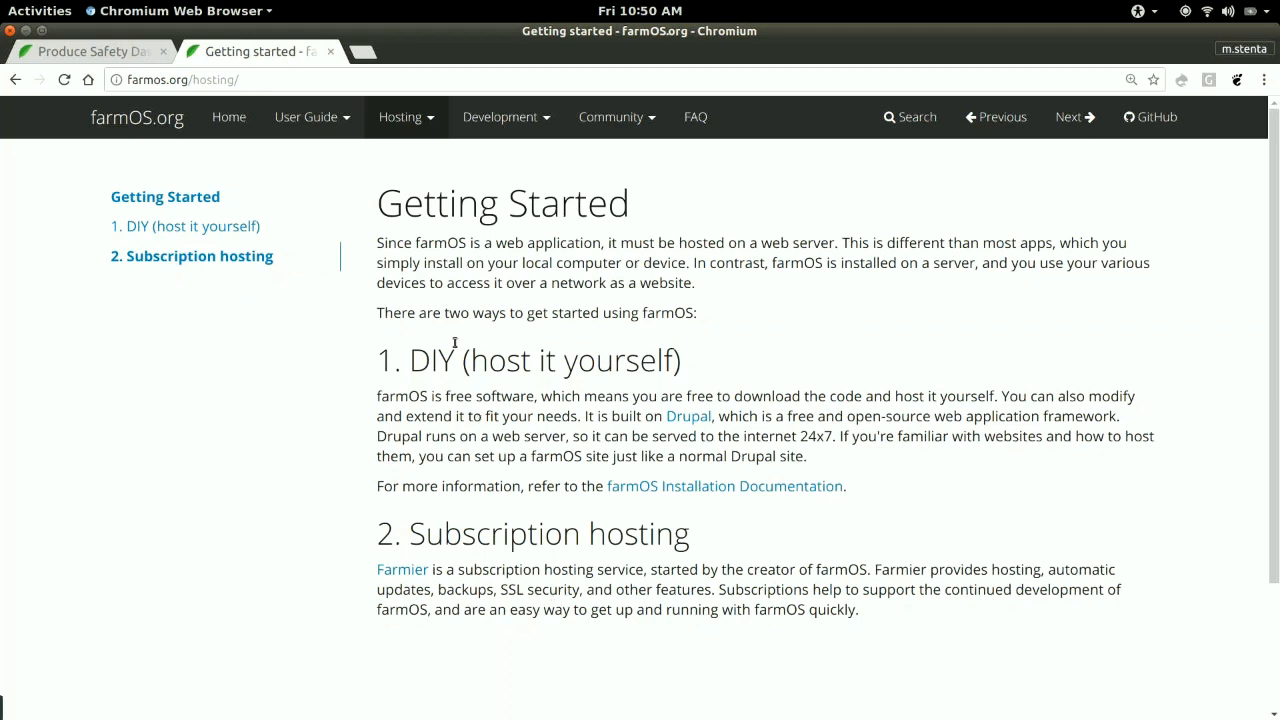
{"action": "mouse_move", "coordinate": [800, 398]}
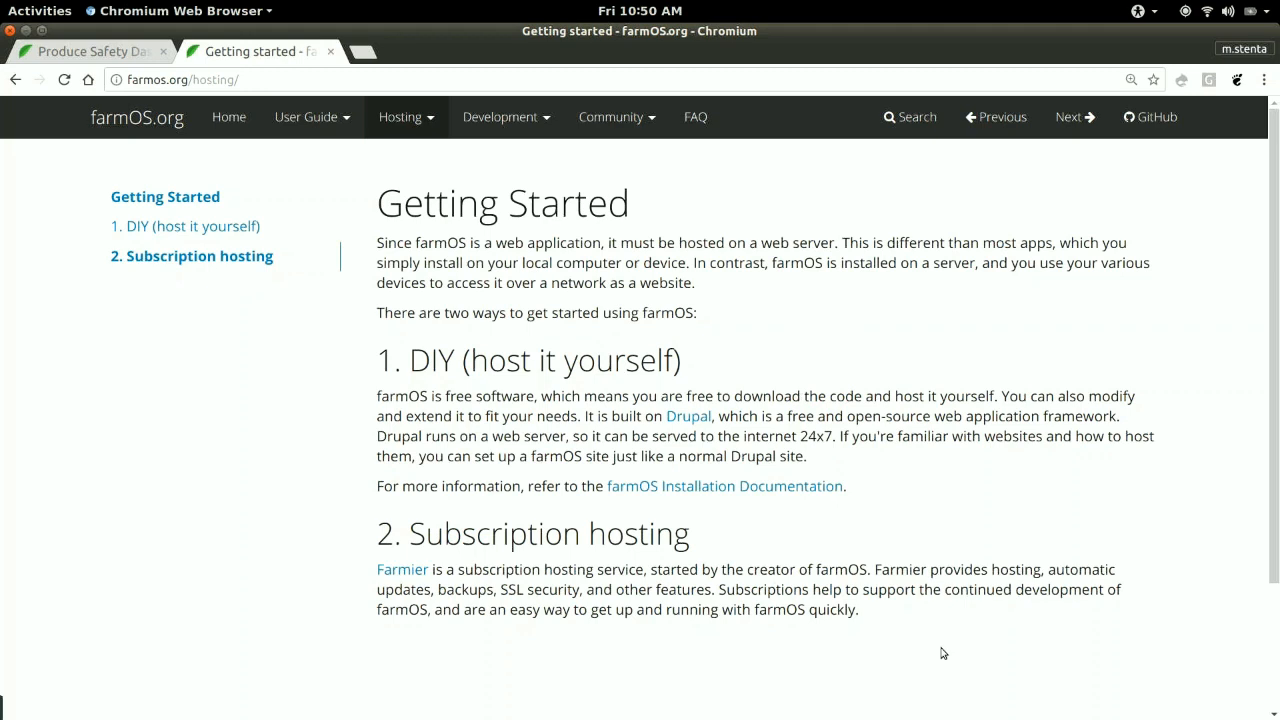
{"action": "mouse_move", "coordinate": [940, 648]}
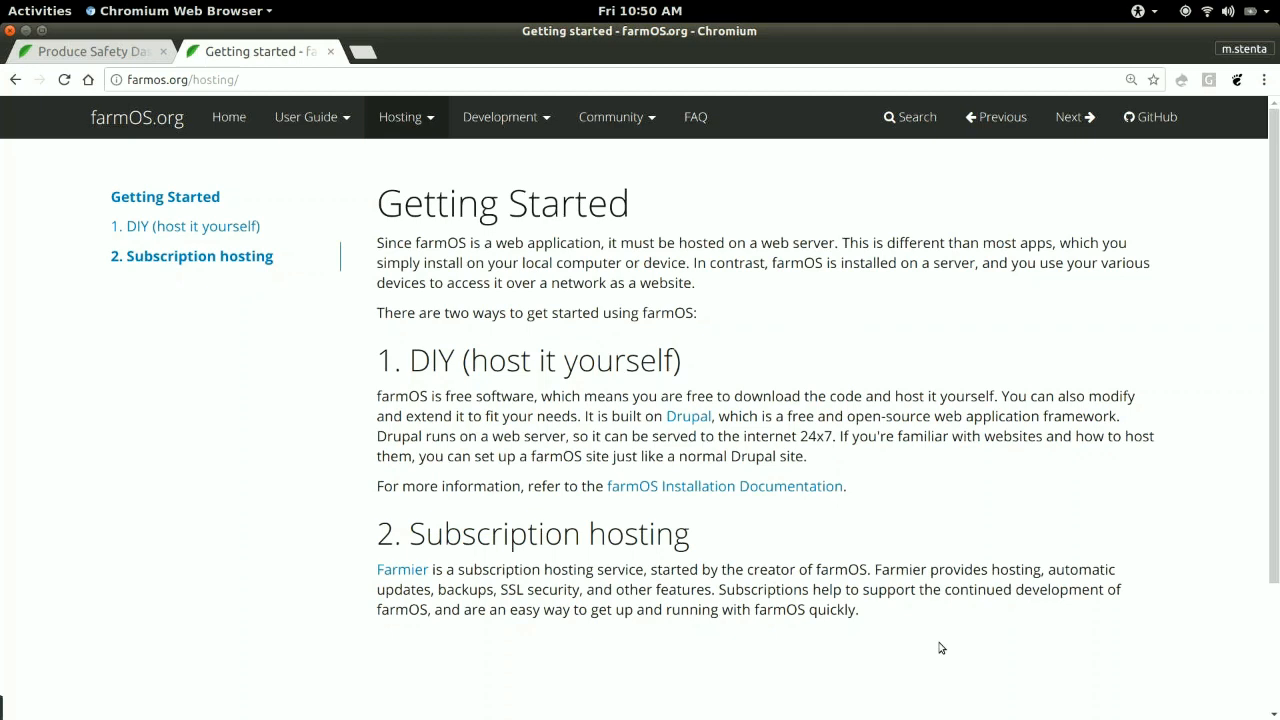
{"action": "mouse_move", "coordinate": [400, 116]}
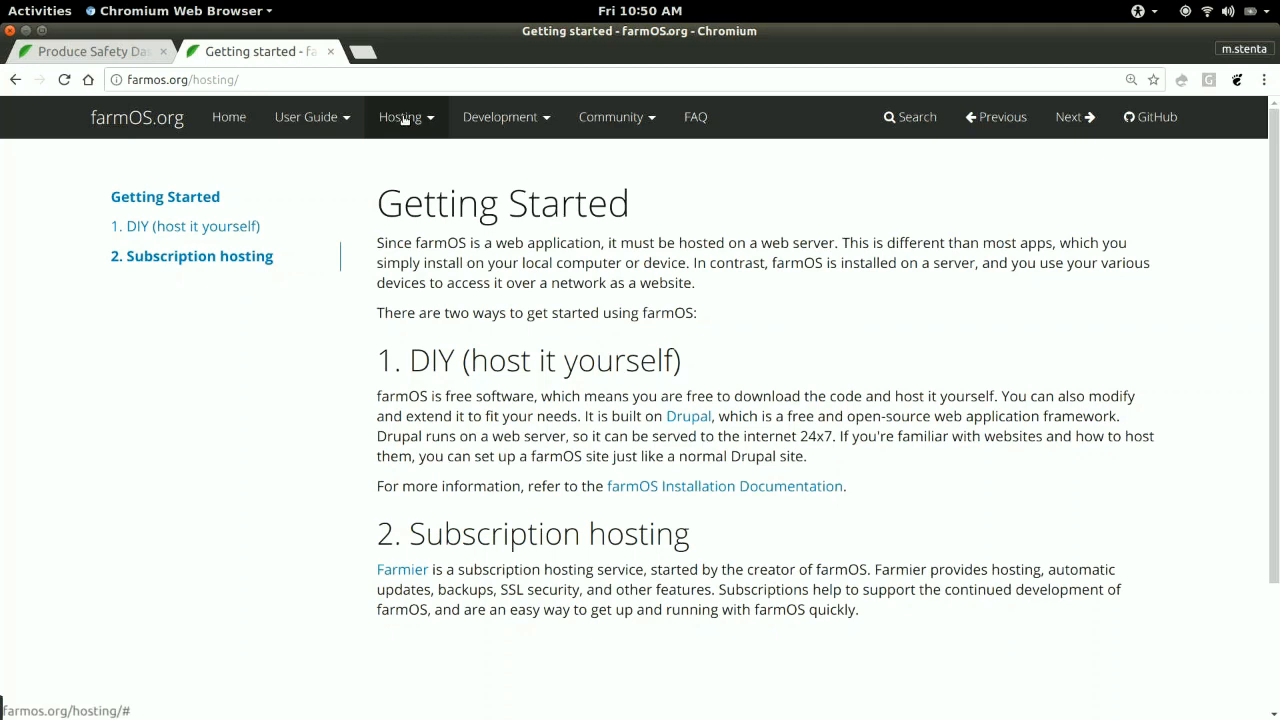
Step: Go to the Hosting Installing page and read down through the installation steps
{"action": "left_click", "coordinate": [400, 116]}
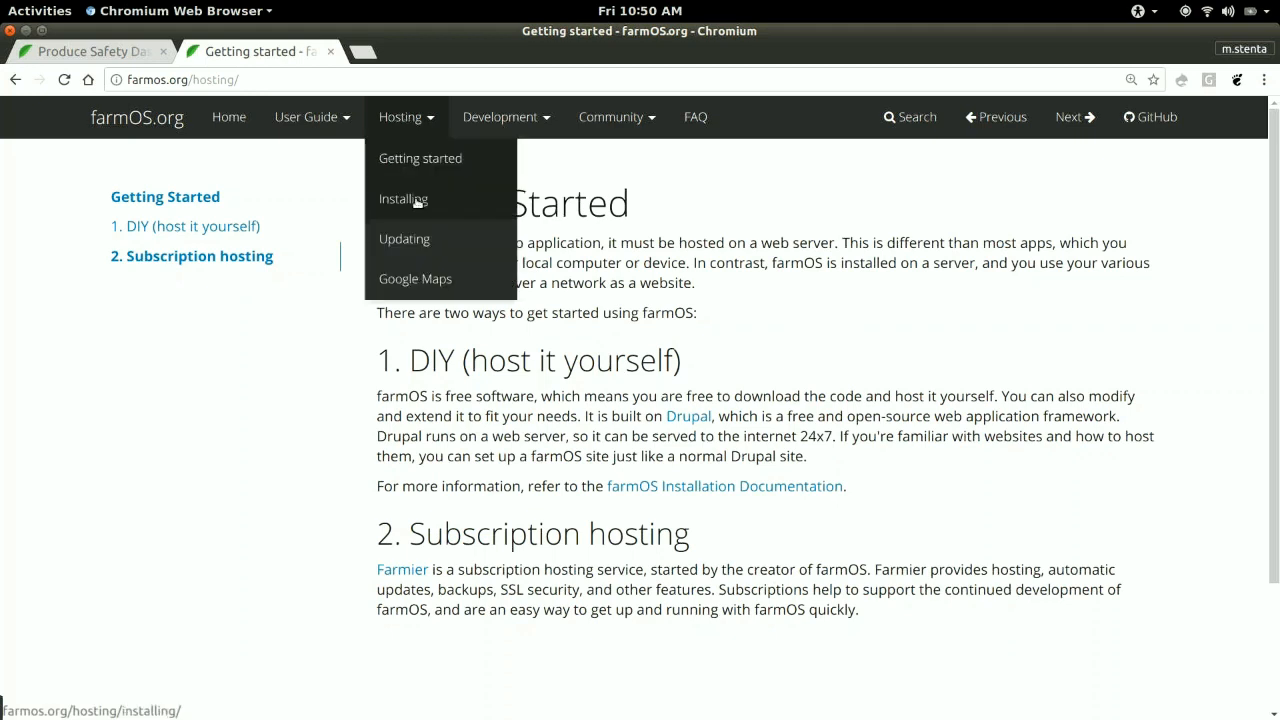
{"action": "left_click", "coordinate": [404, 198]}
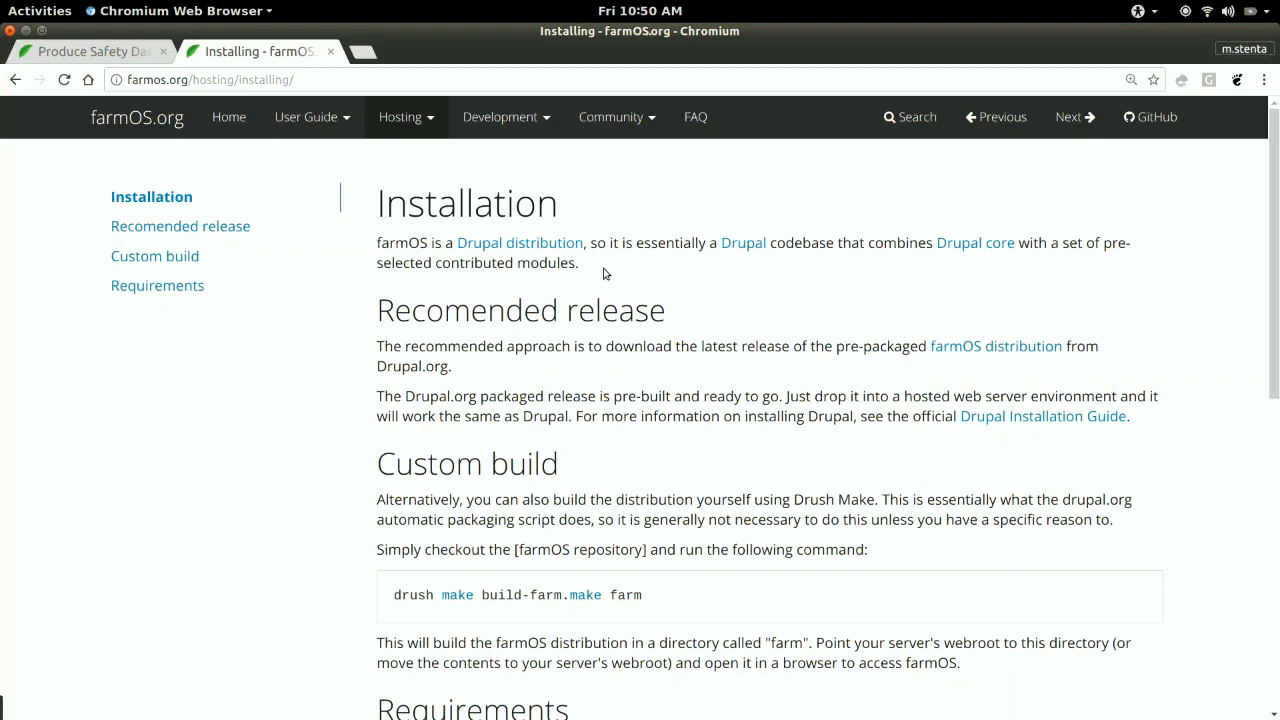
{"action": "mouse_move", "coordinate": [578, 338]}
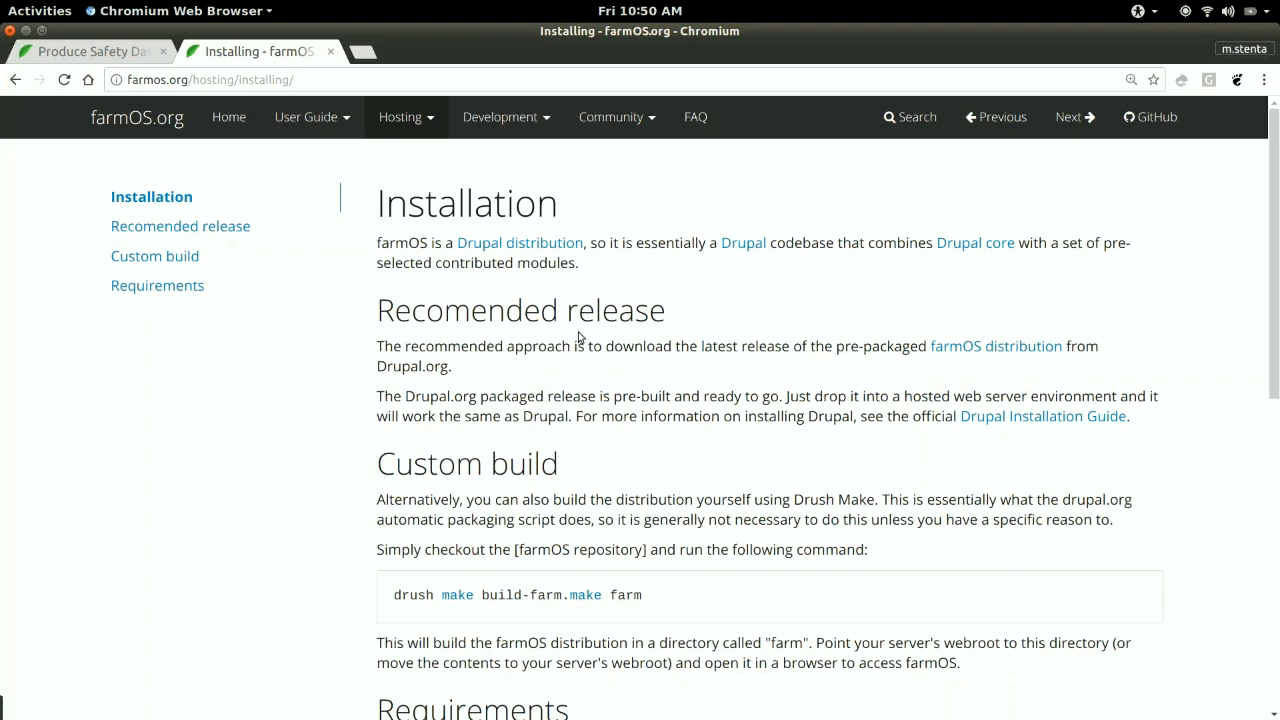
{"action": "scroll", "scroll_direction": "down", "scroll_amount": 3}
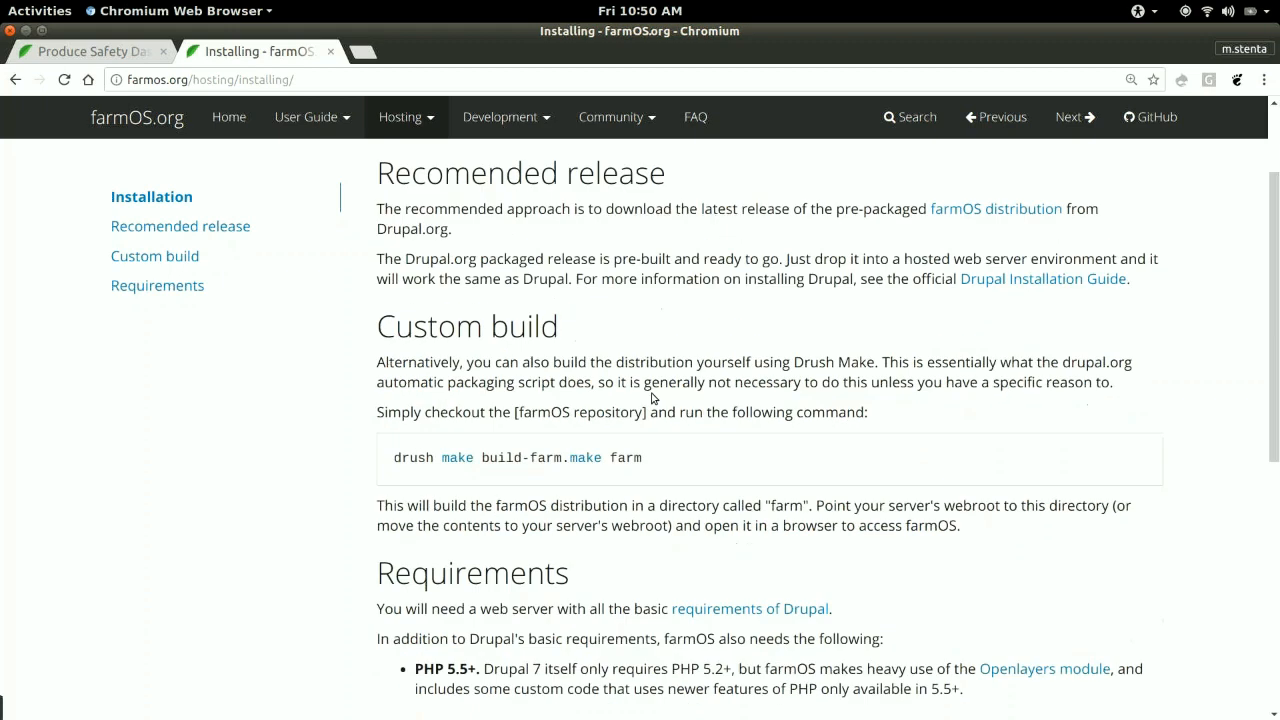
{"action": "scroll", "scroll_direction": "down", "scroll_amount": 3}
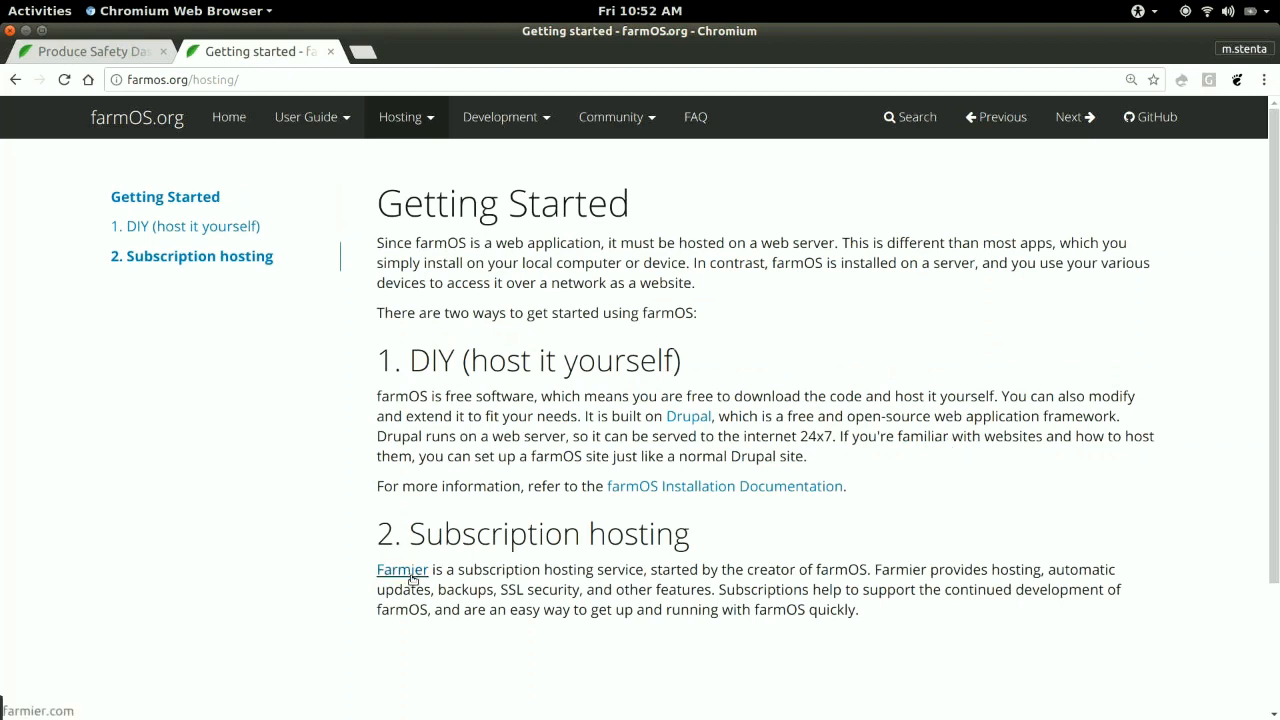
Step: Follow the Farmier link to the subscription hosting site showing the $50/year beta price
{"action": "left_click", "coordinate": [400, 568]}
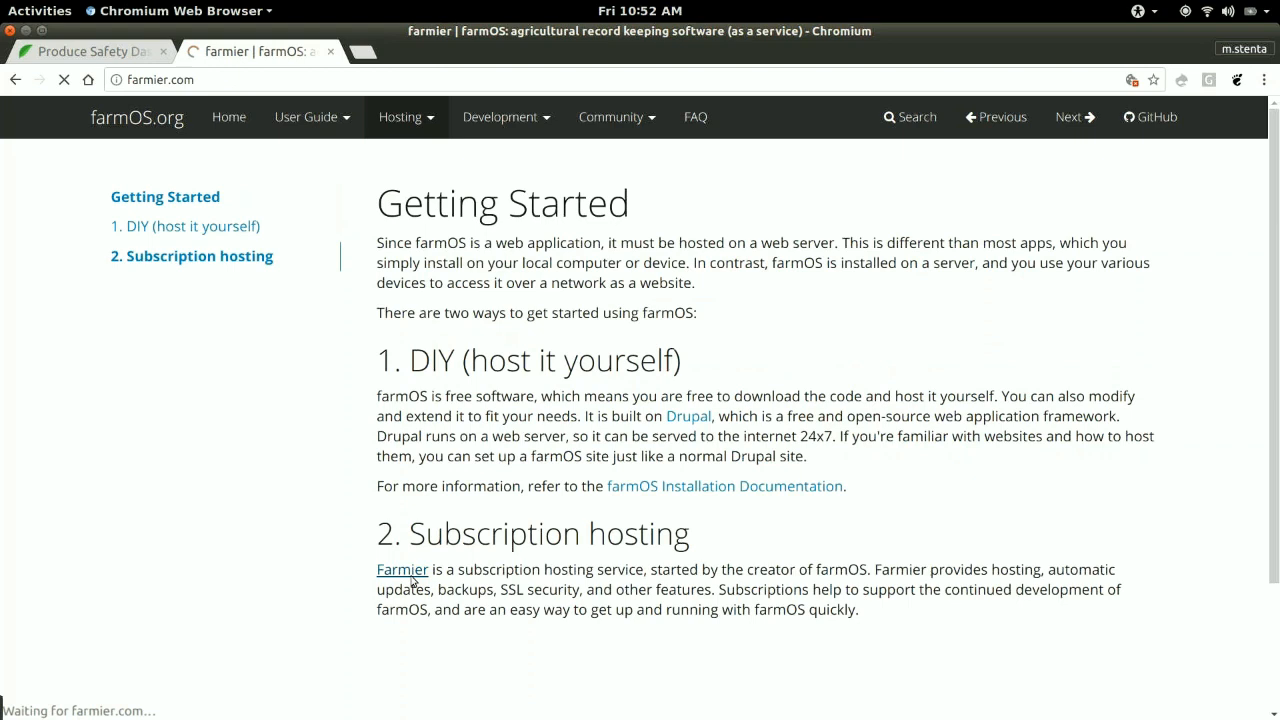
{"action": "left_click", "coordinate": [402, 568]}
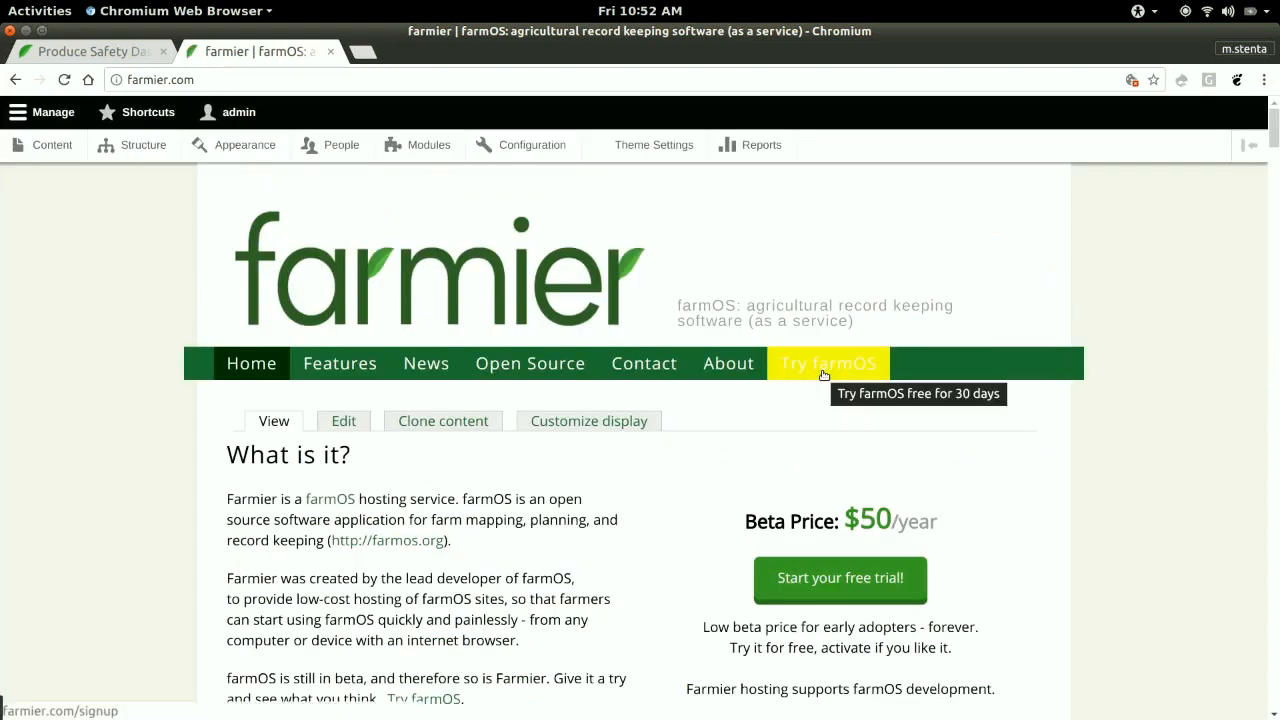
Step: Fill the Try farmOS form with farm name My Farm, URL myfarm.farmos.net, US/Imperial units, then return Home
{"action": "left_click", "coordinate": [828, 364]}
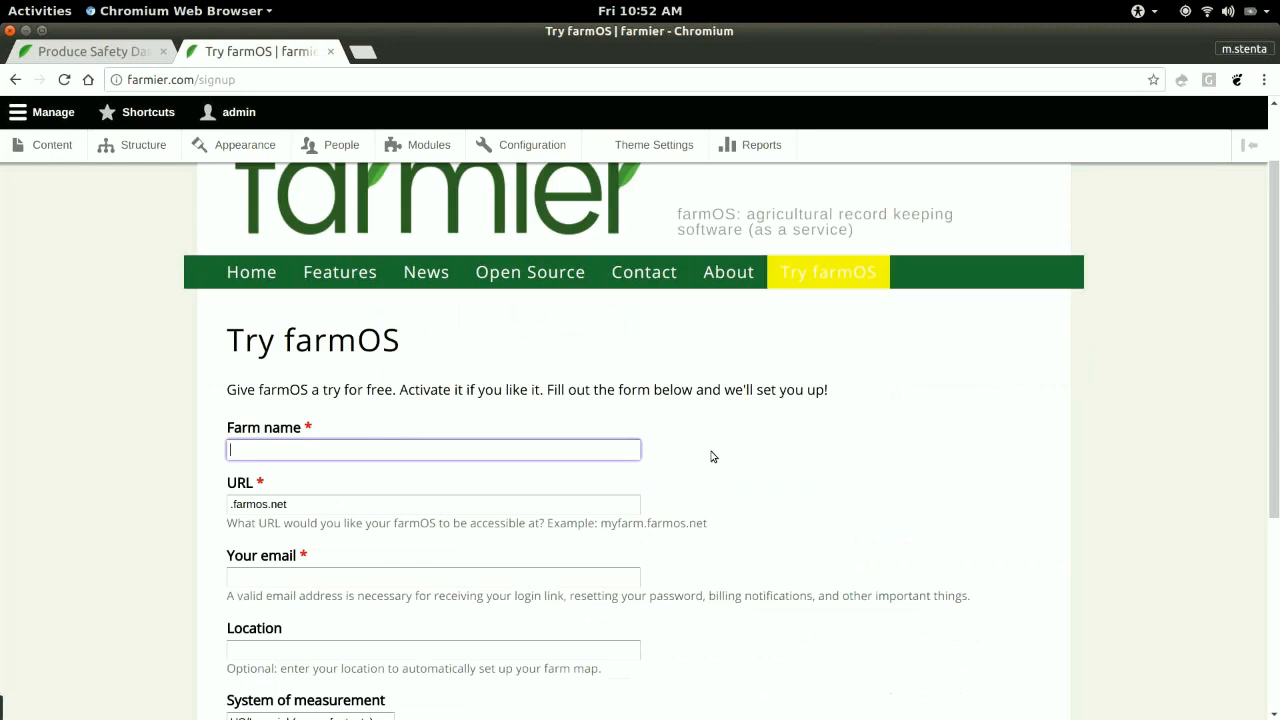
{"action": "type", "text": "My Farm"}
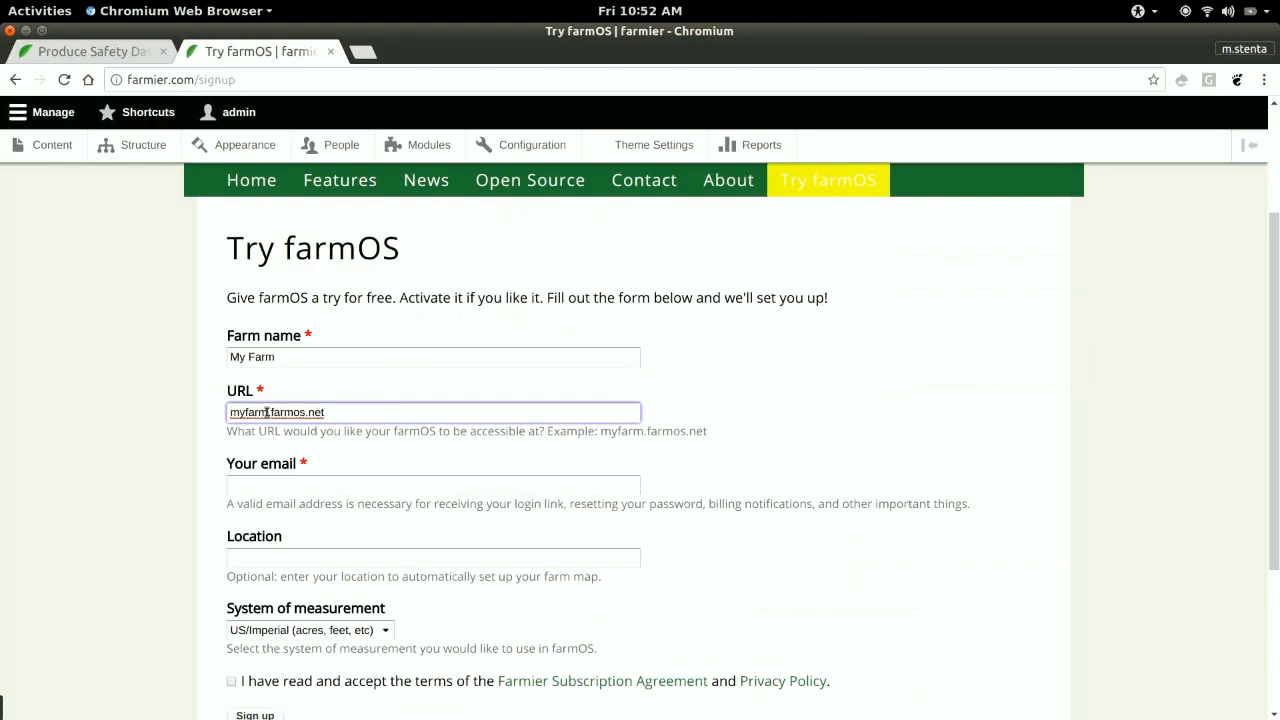
{"action": "left_click", "coordinate": [432, 484]}
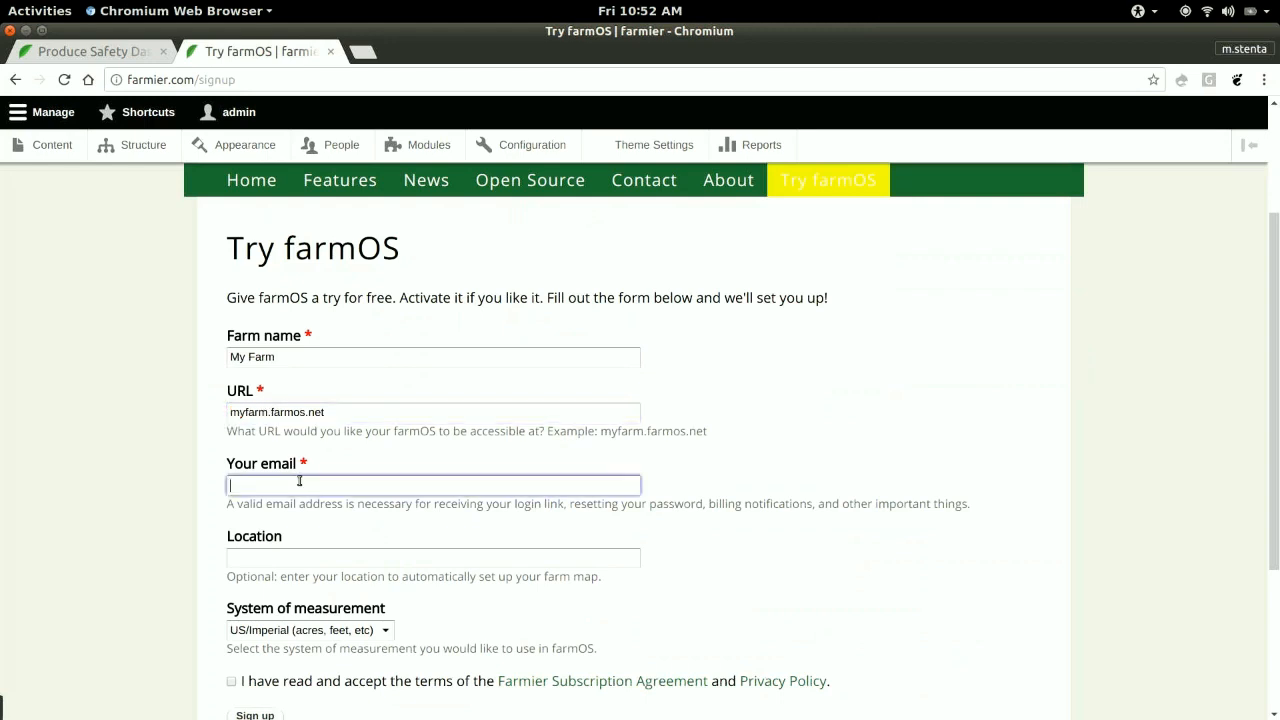
{"action": "scroll", "scroll_direction": "down", "scroll_amount": 3}
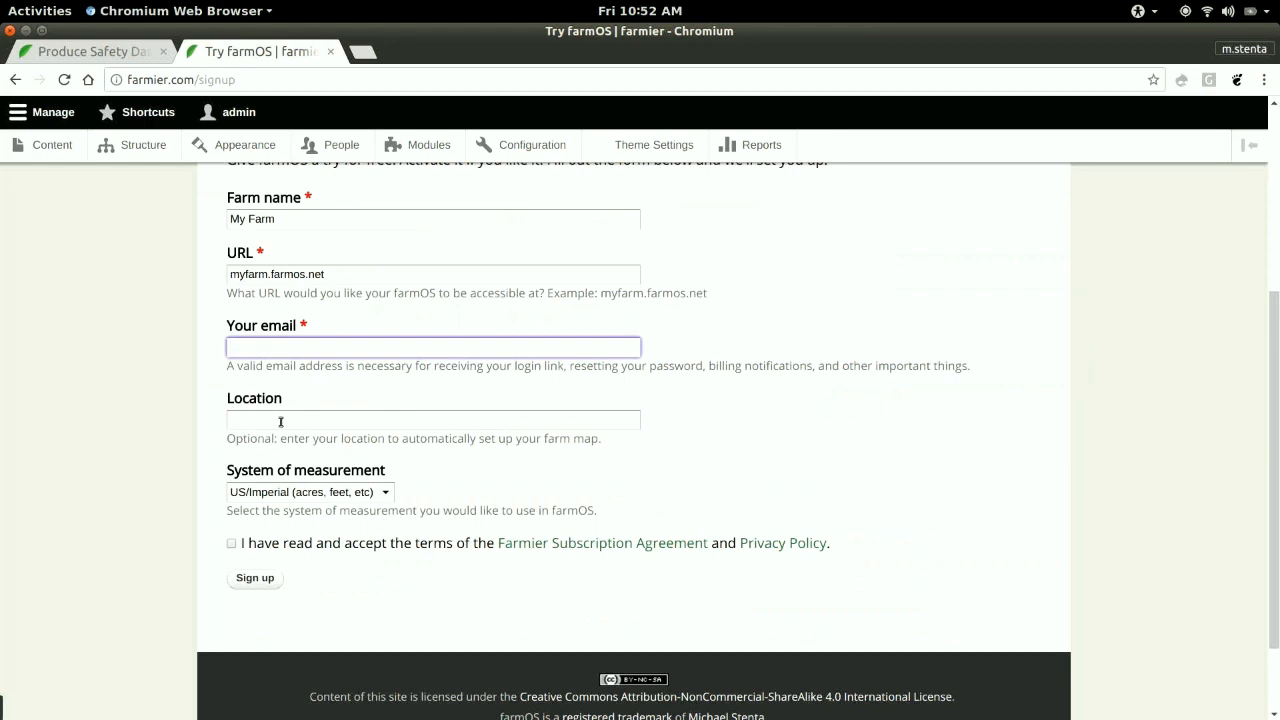
{"action": "left_click", "coordinate": [308, 492]}
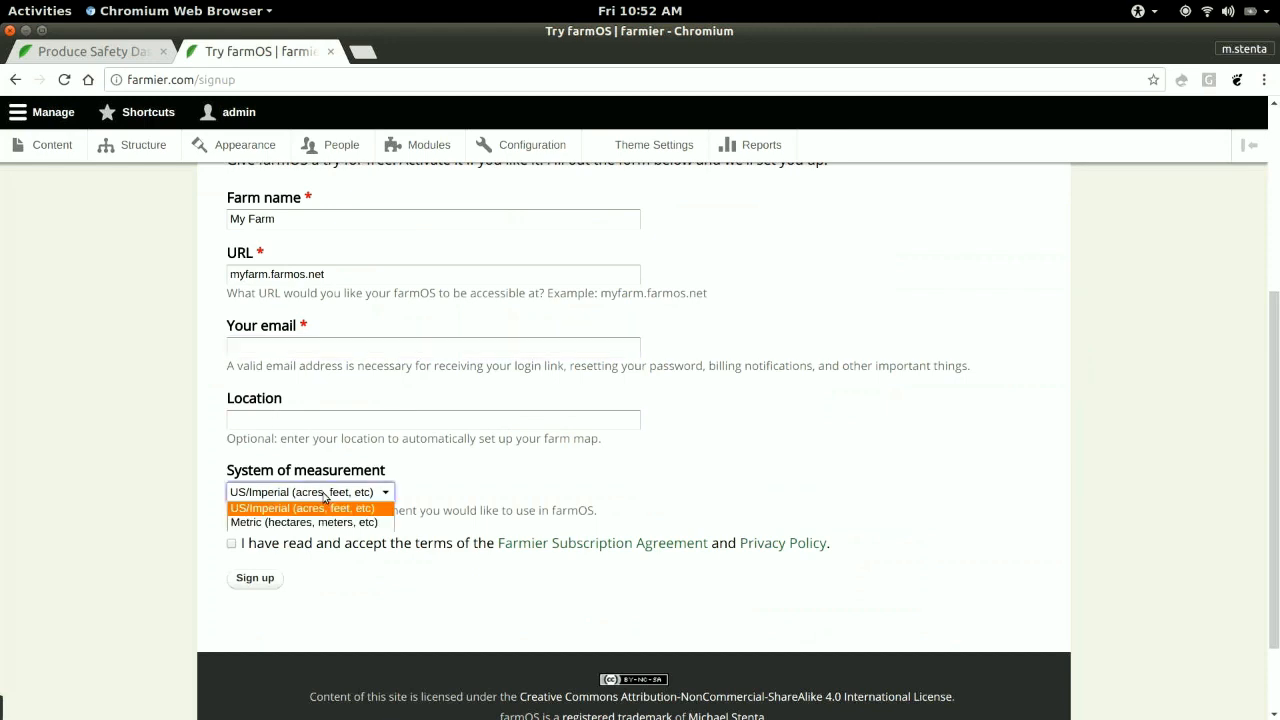
{"action": "left_click", "coordinate": [300, 508]}
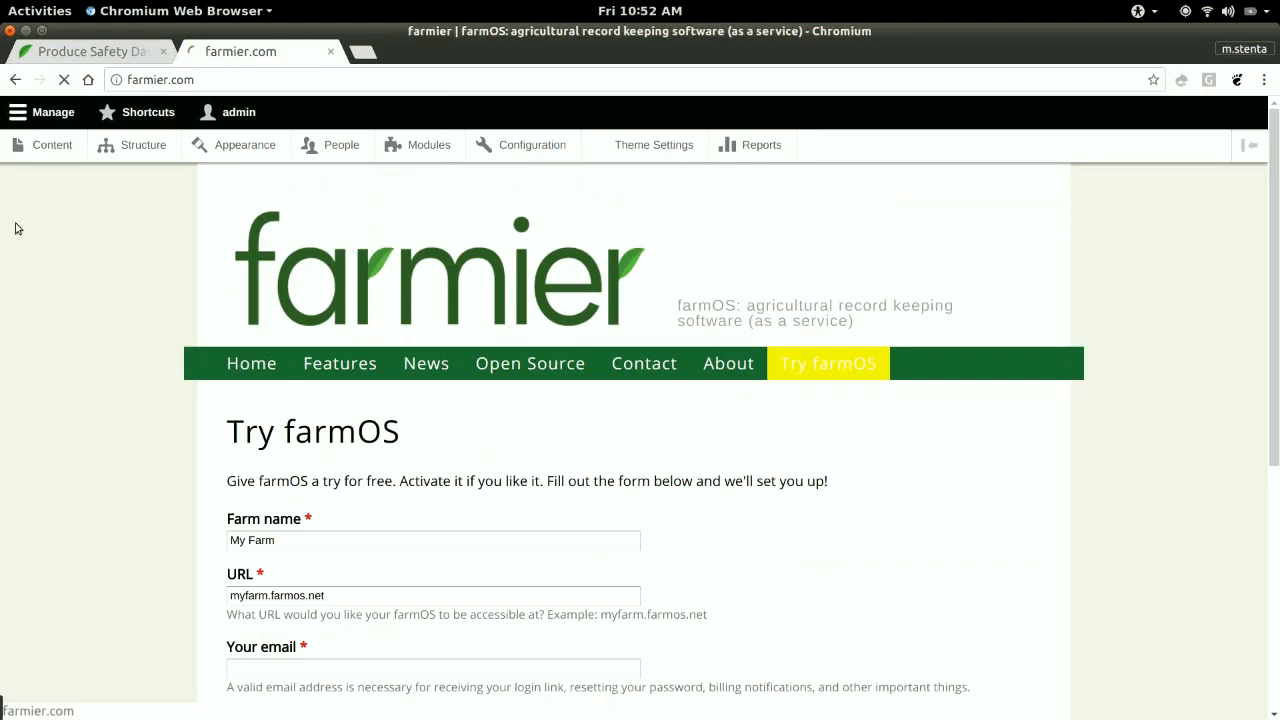
{"action": "left_click", "coordinate": [252, 364]}
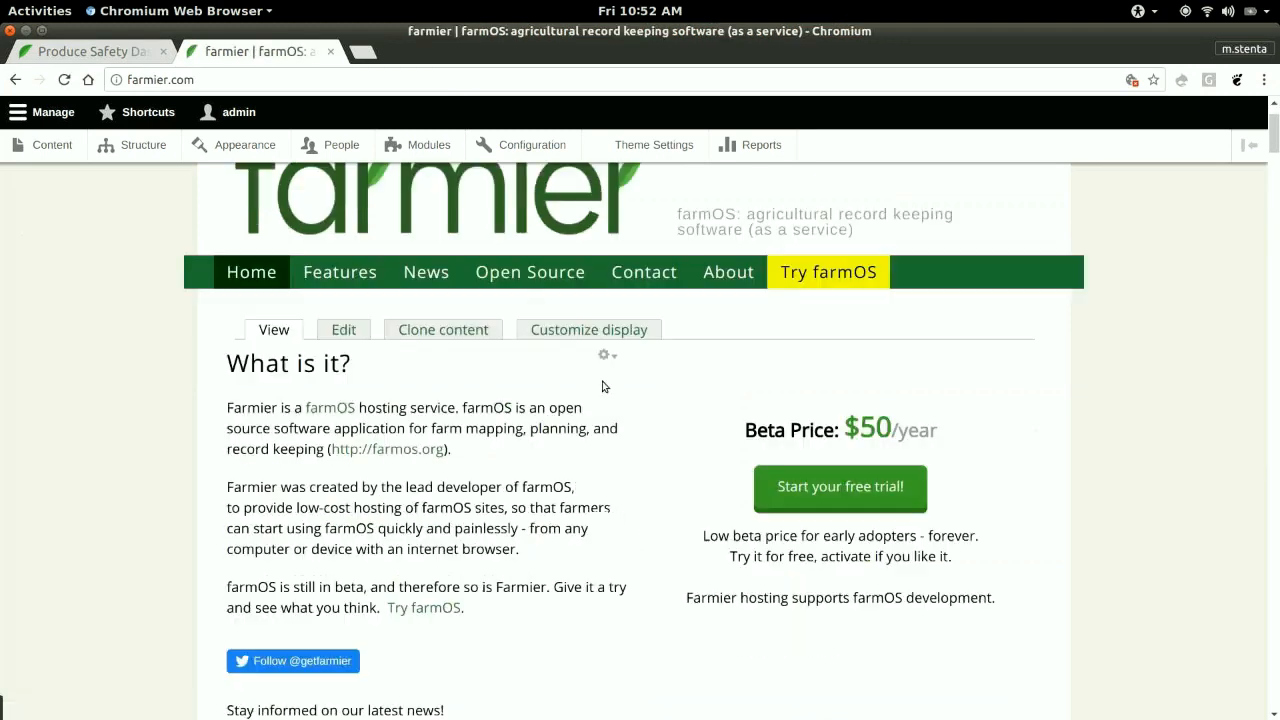